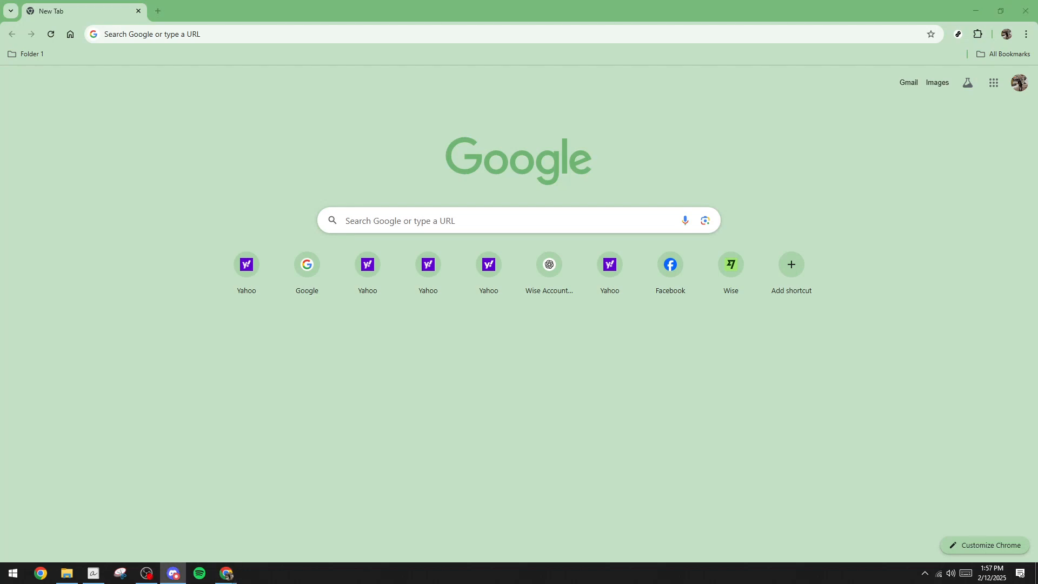
mouse_move(735, 177)
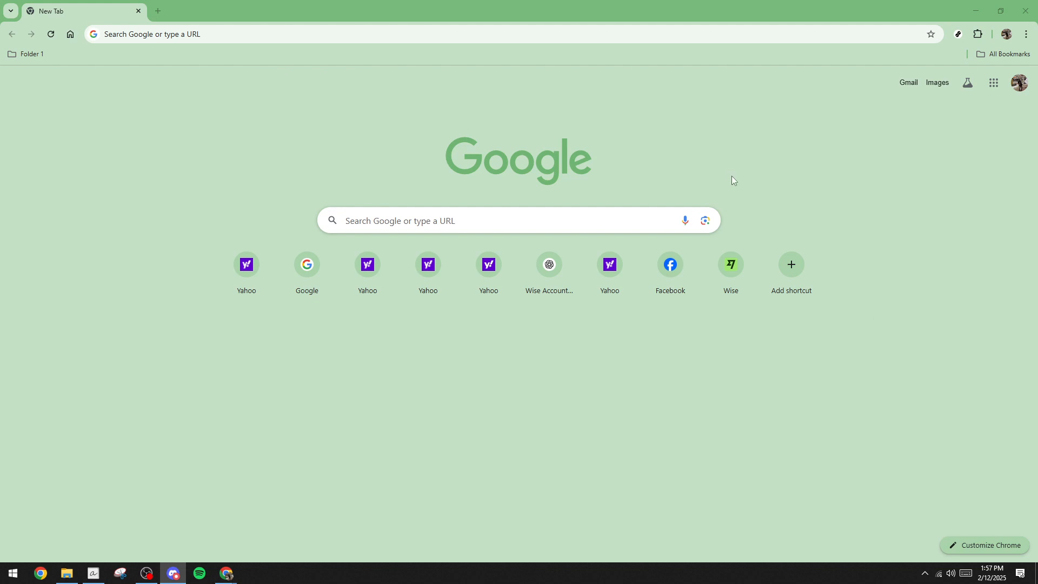
mouse_move(727, 178)
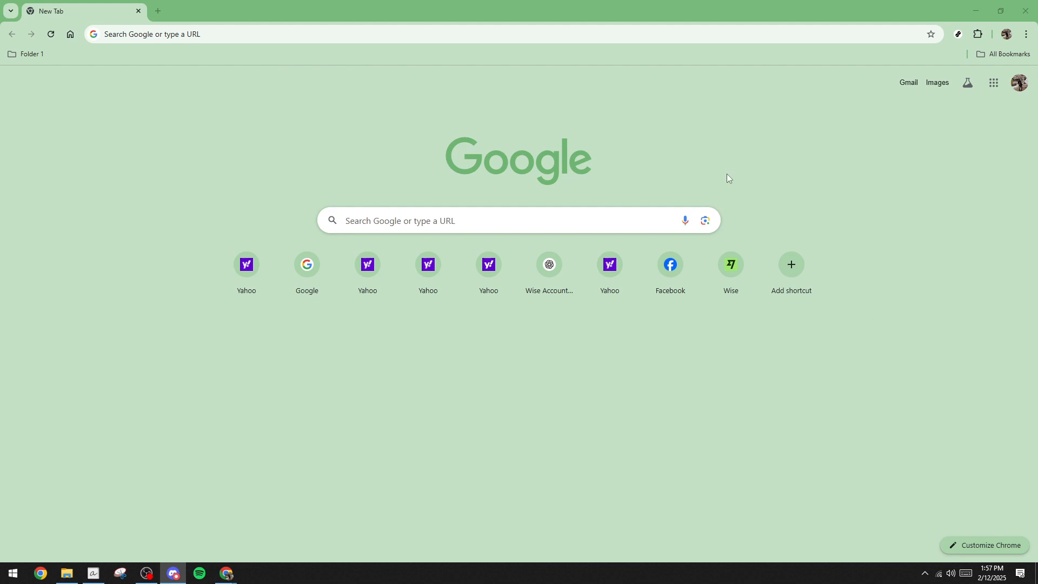
mouse_move(486, 135)
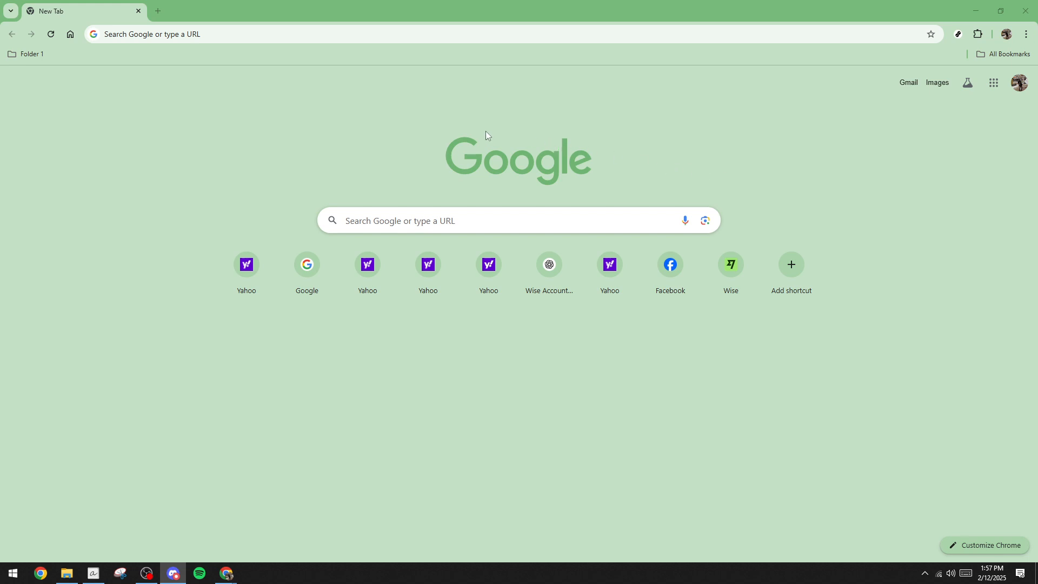
mouse_move(464, 131)
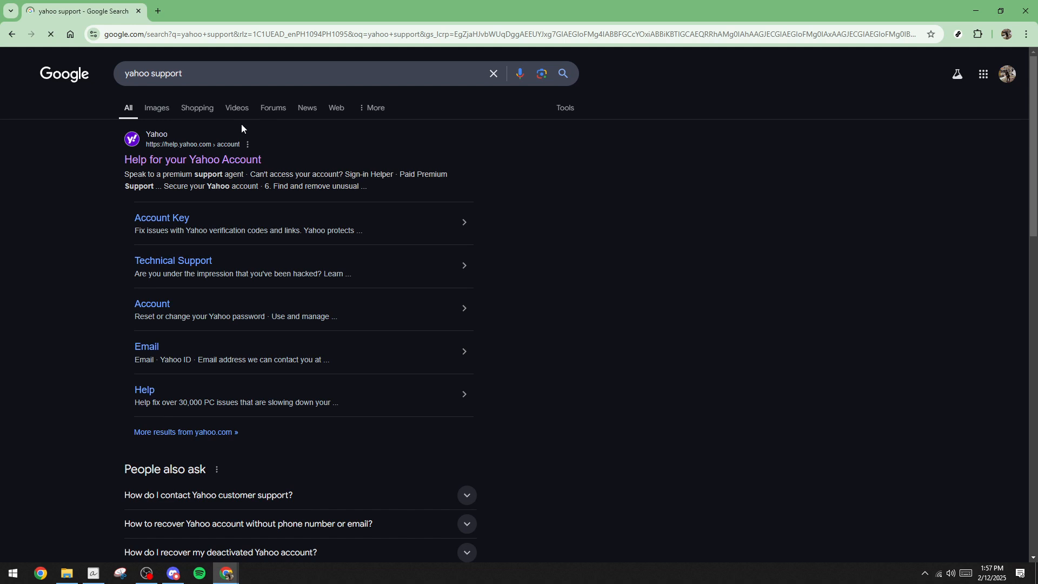
mouse_move(265, 155)
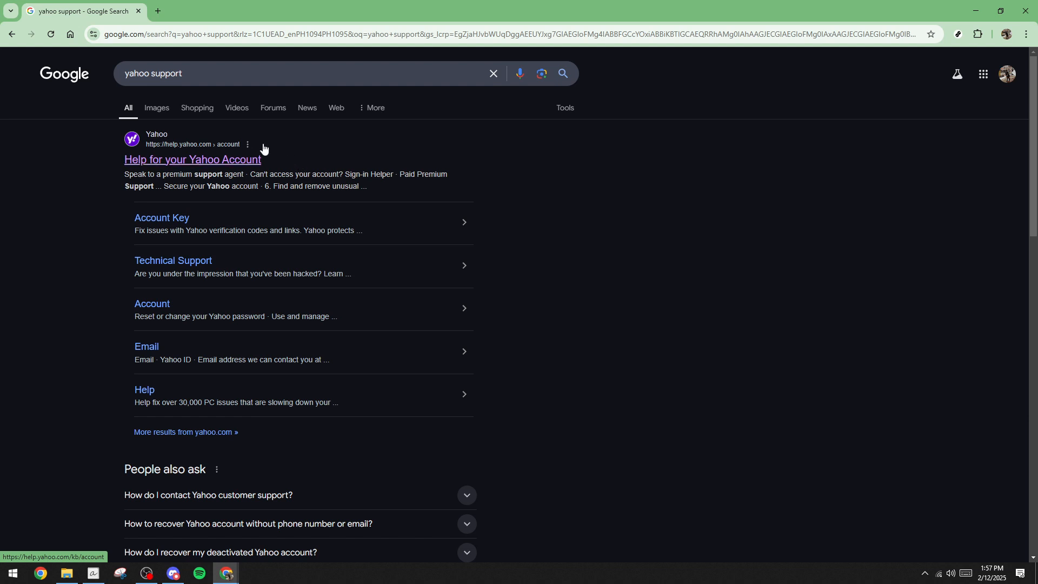
mouse_move(123, 151)
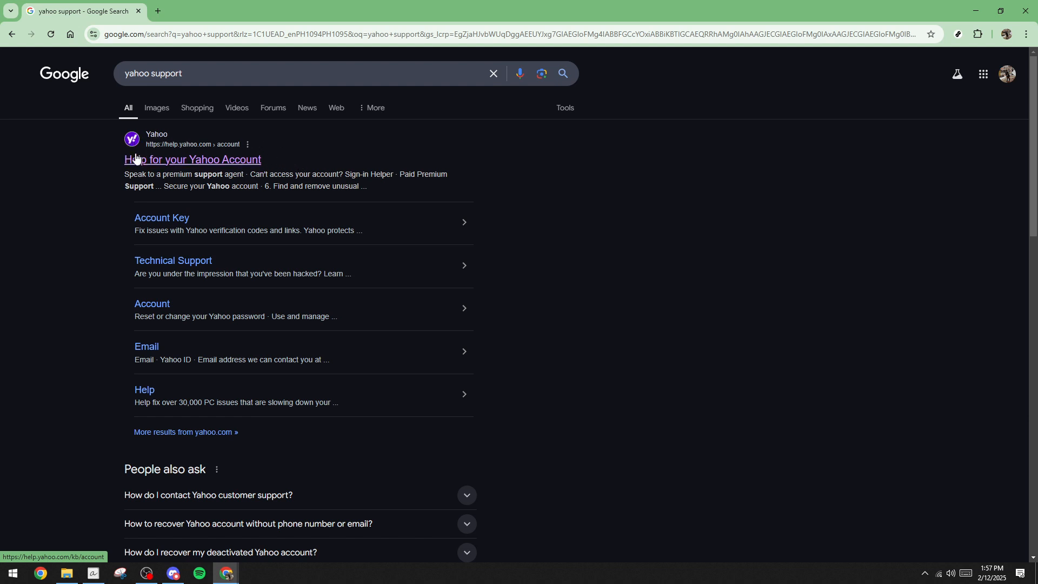
mouse_move(220, 163)
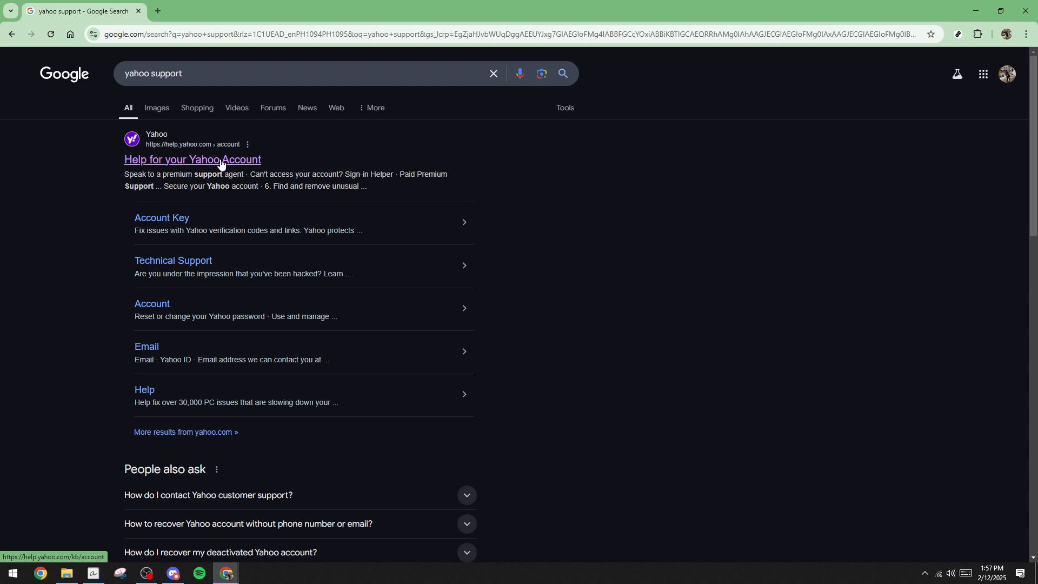
Step: Open the 'Help for your Yahoo Account' result from the Google search for yahoo support
left_click(193, 160)
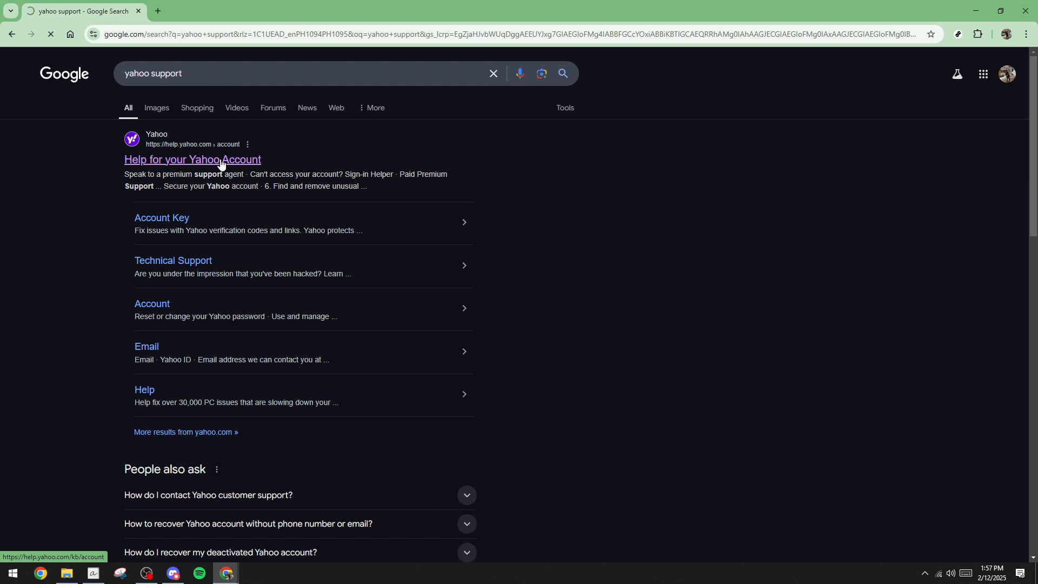
left_click(192, 160)
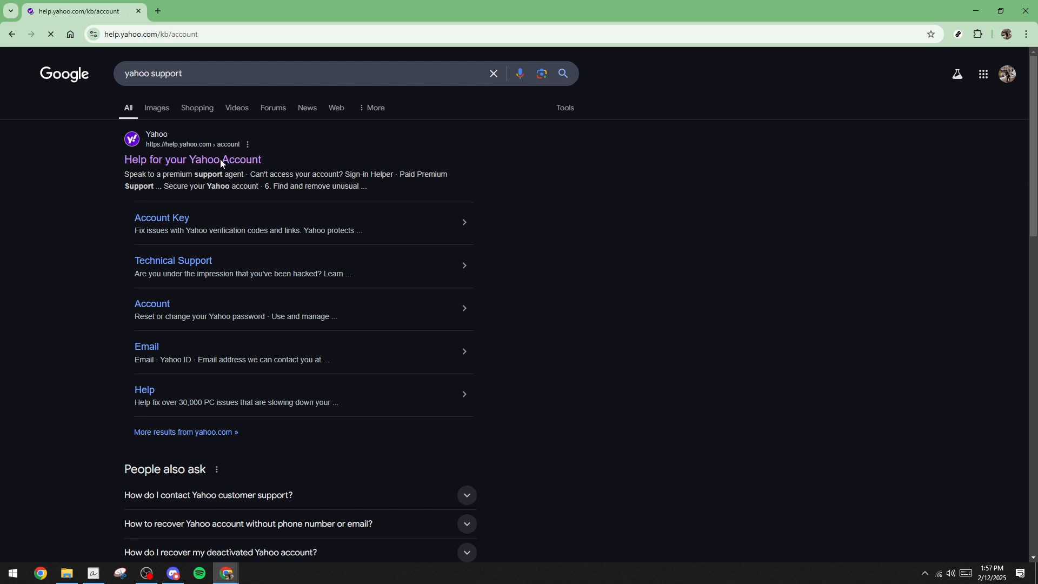
Step: Start the Chat Assistant on the Yahoo account help page with Account Login/Recovery as the topic
left_click(192, 160)
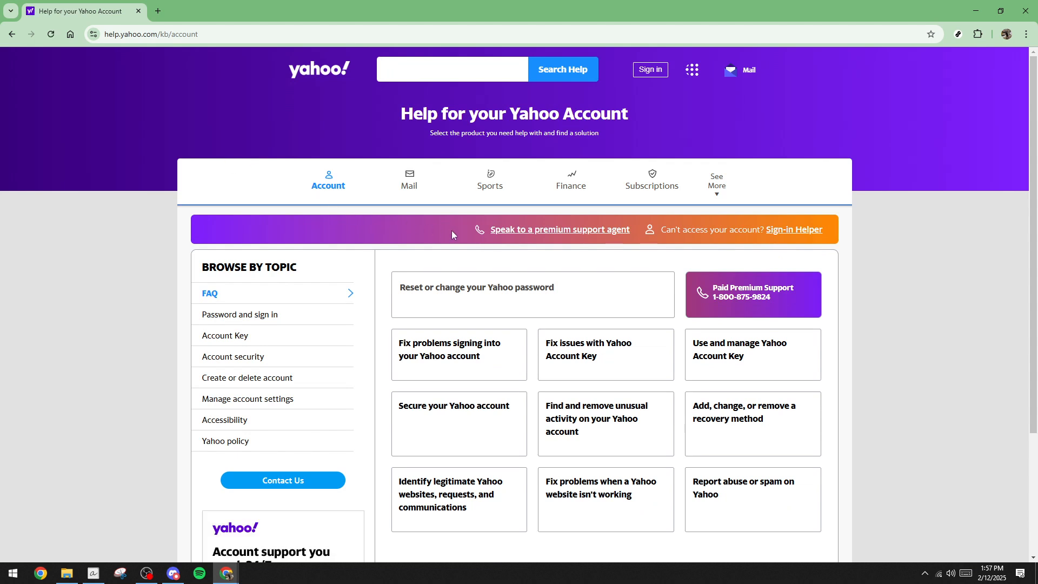
mouse_move(675, 209)
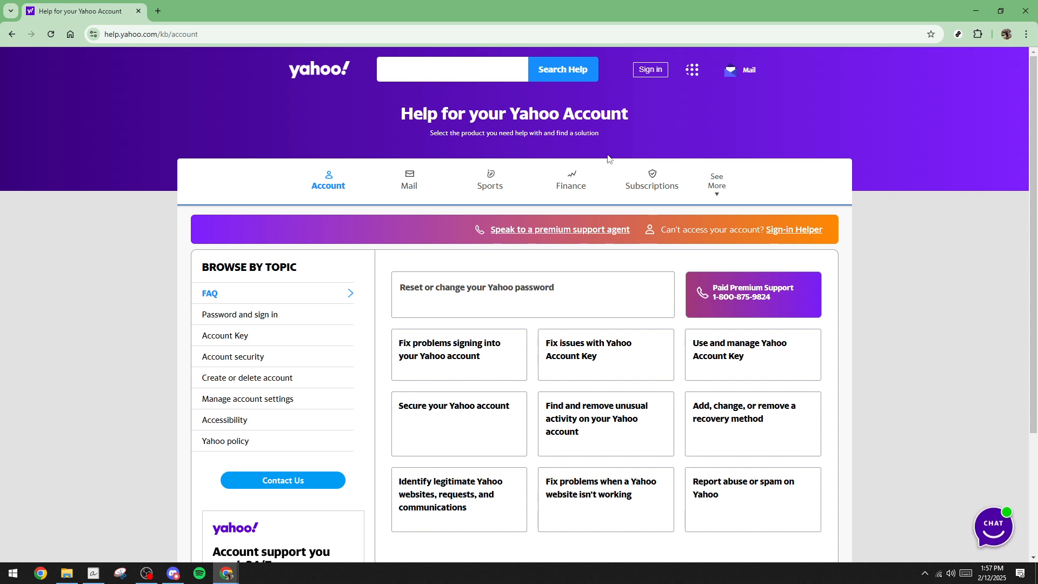
mouse_move(798, 207)
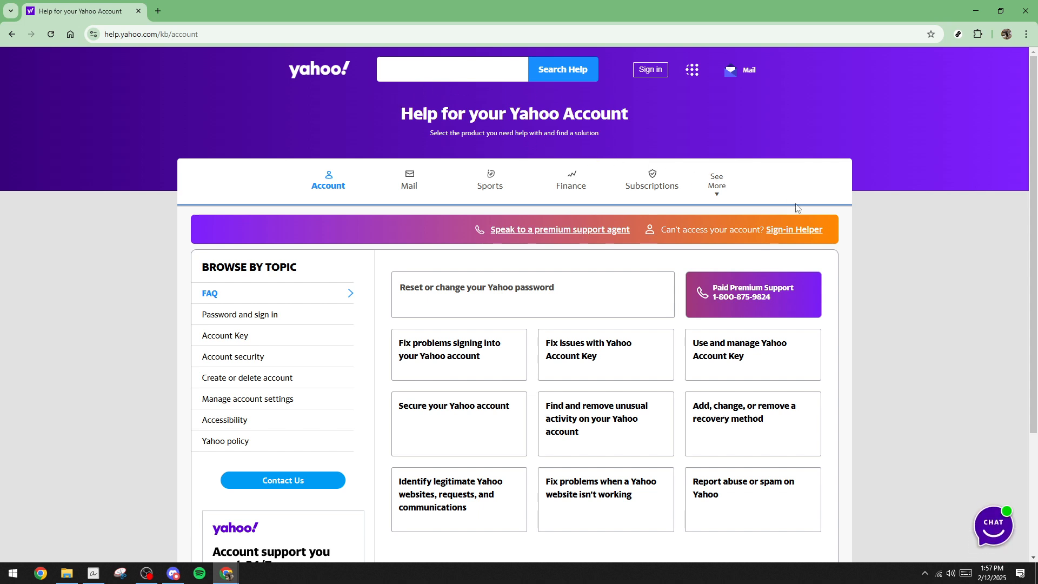
mouse_move(991, 497)
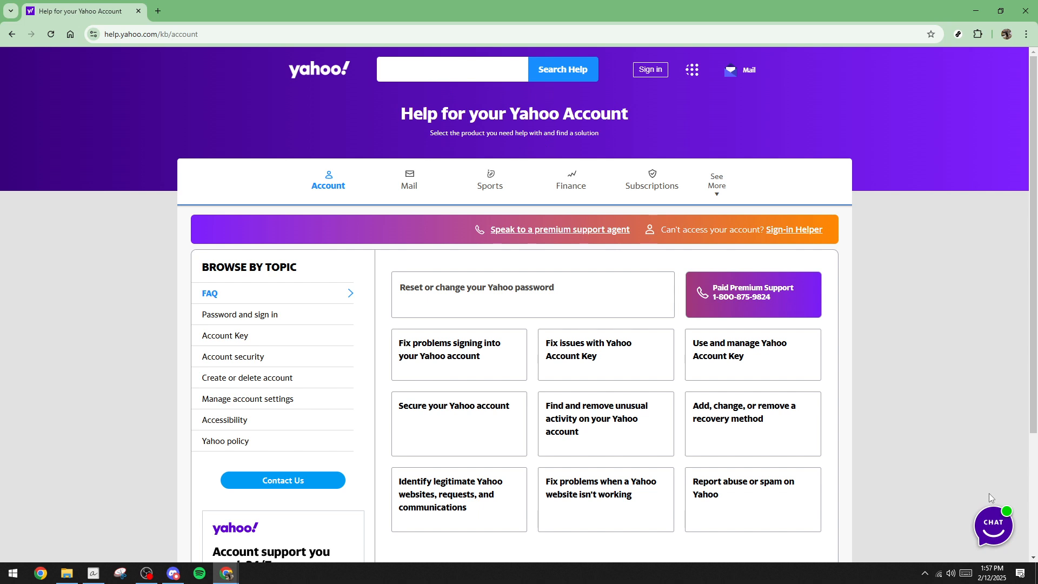
mouse_move(947, 513)
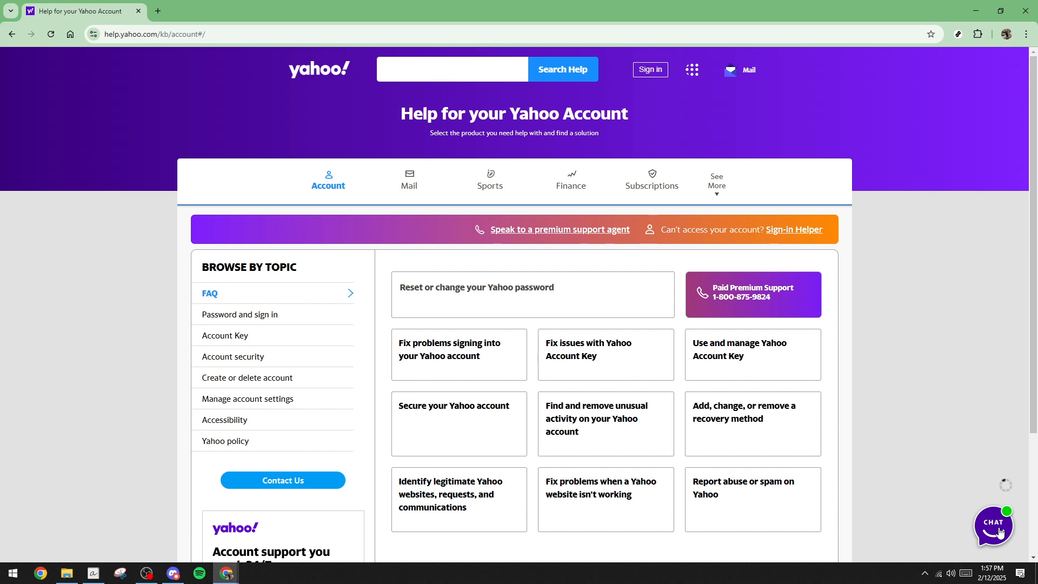
mouse_move(977, 453)
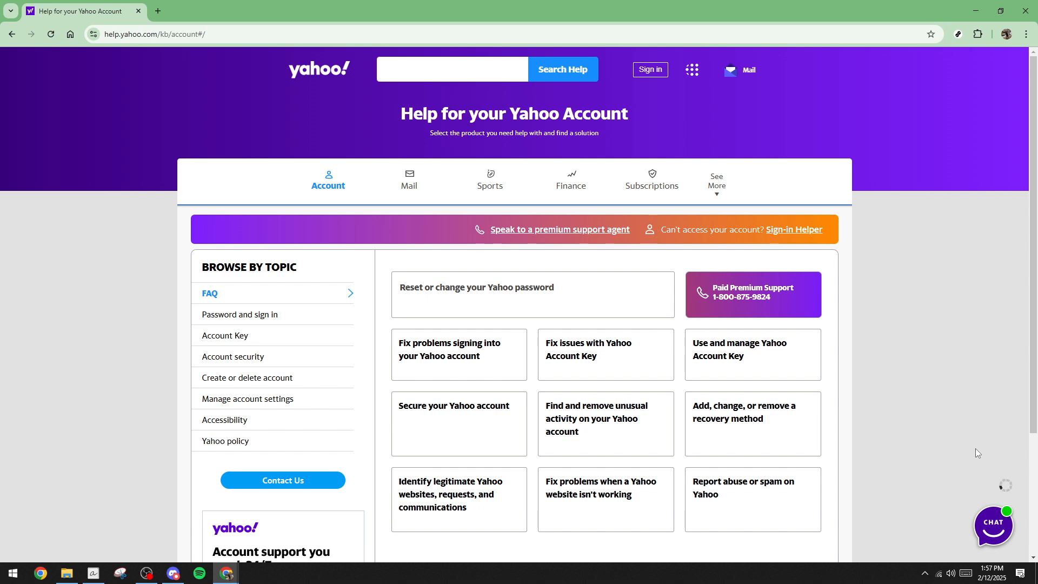
mouse_move(980, 470)
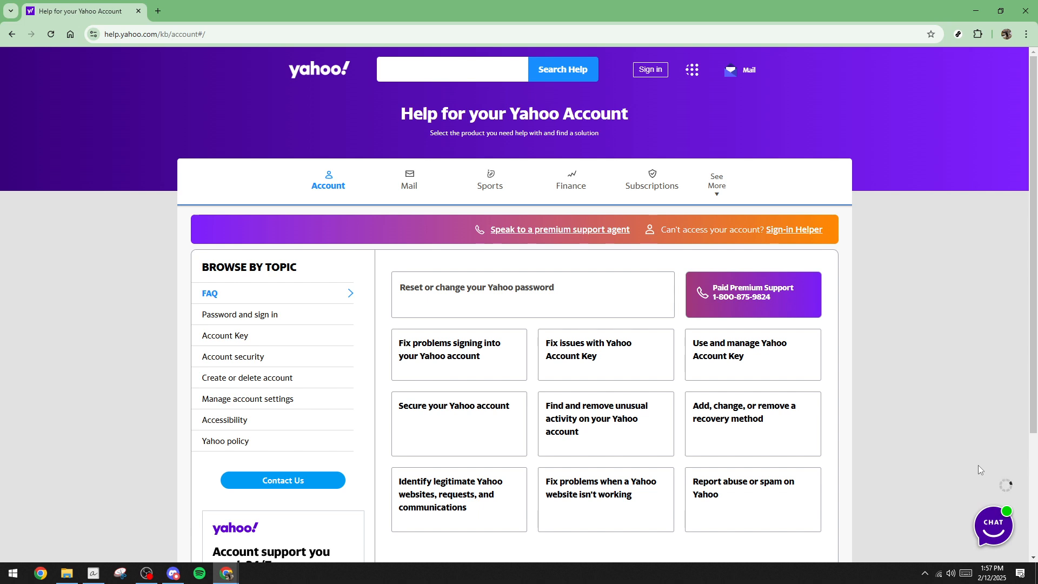
mouse_move(977, 501)
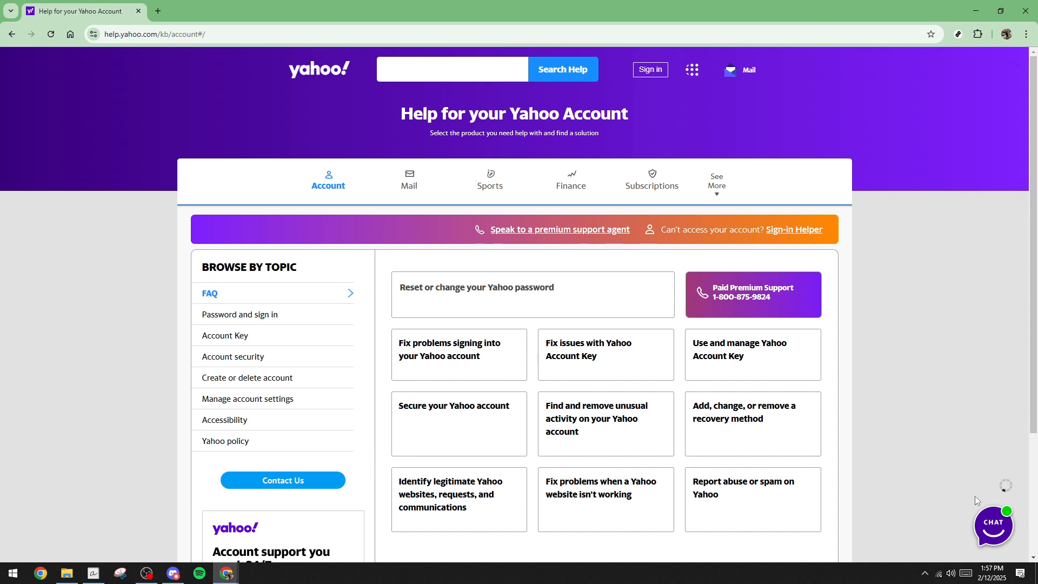
left_click(992, 525)
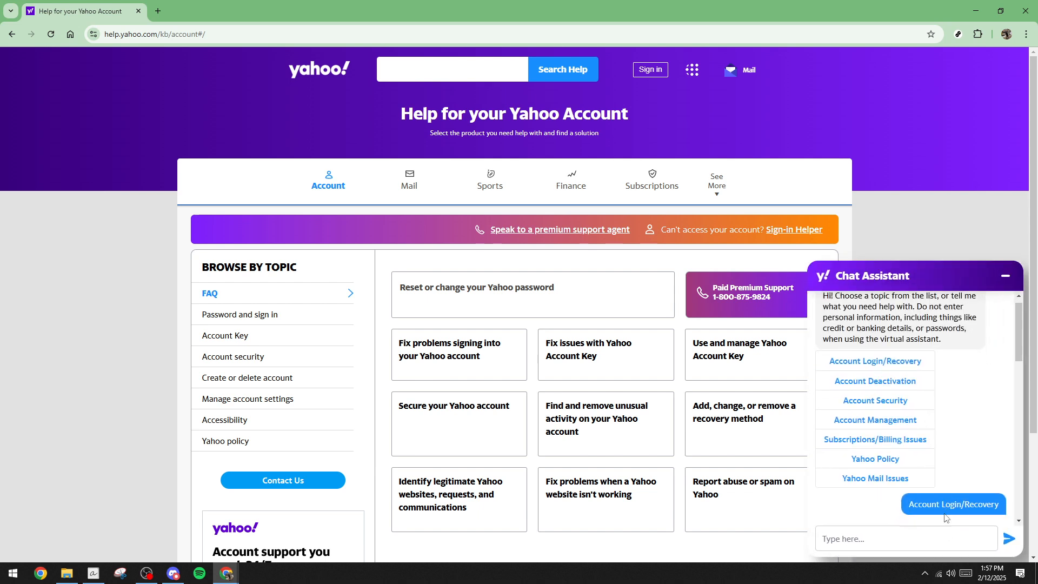
Step: Send the Account Login/Recovery topic to the Chat Assistant
left_click(952, 504)
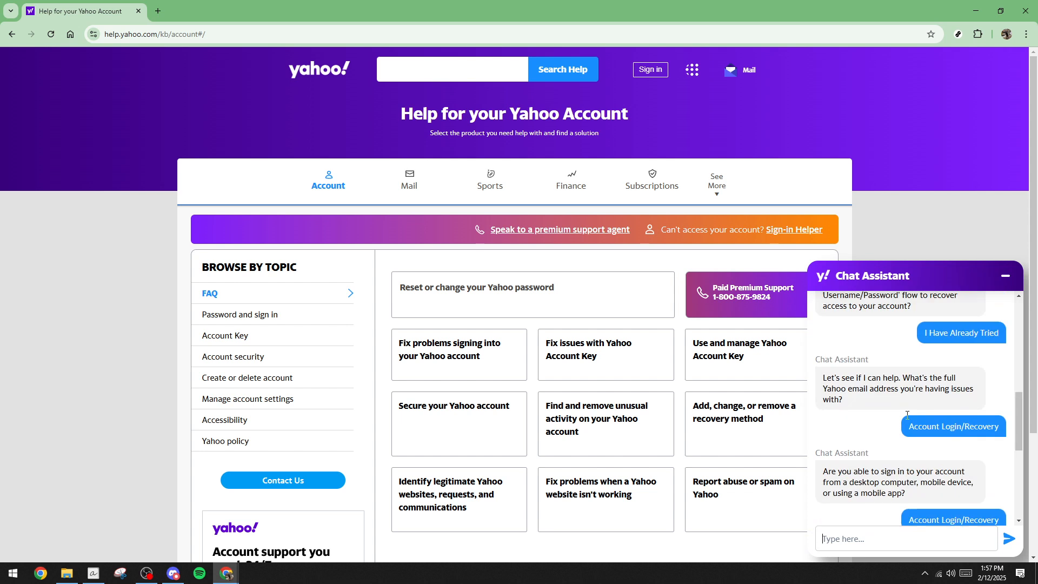
left_click(953, 520)
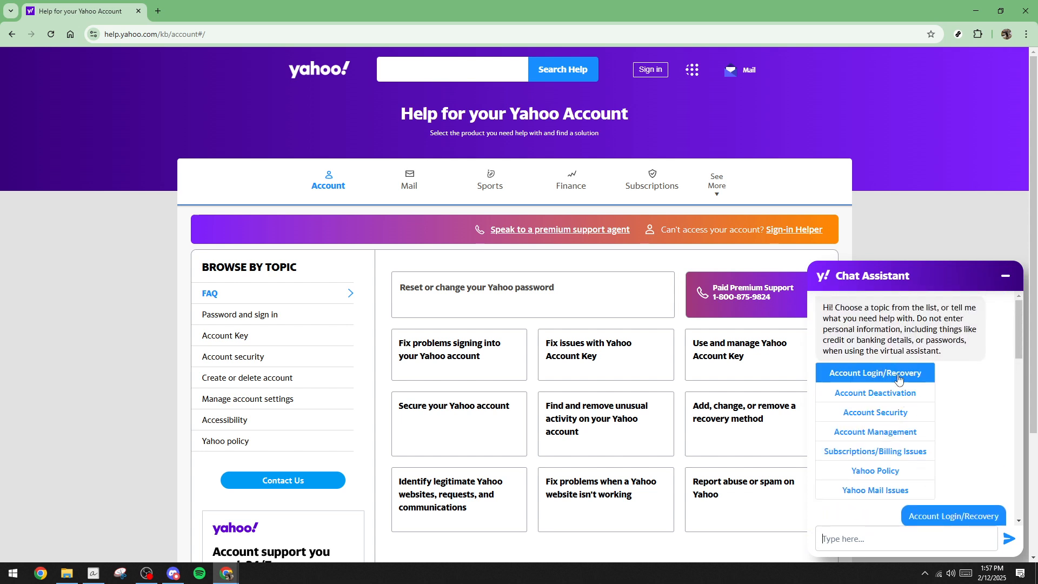
left_click(873, 372)
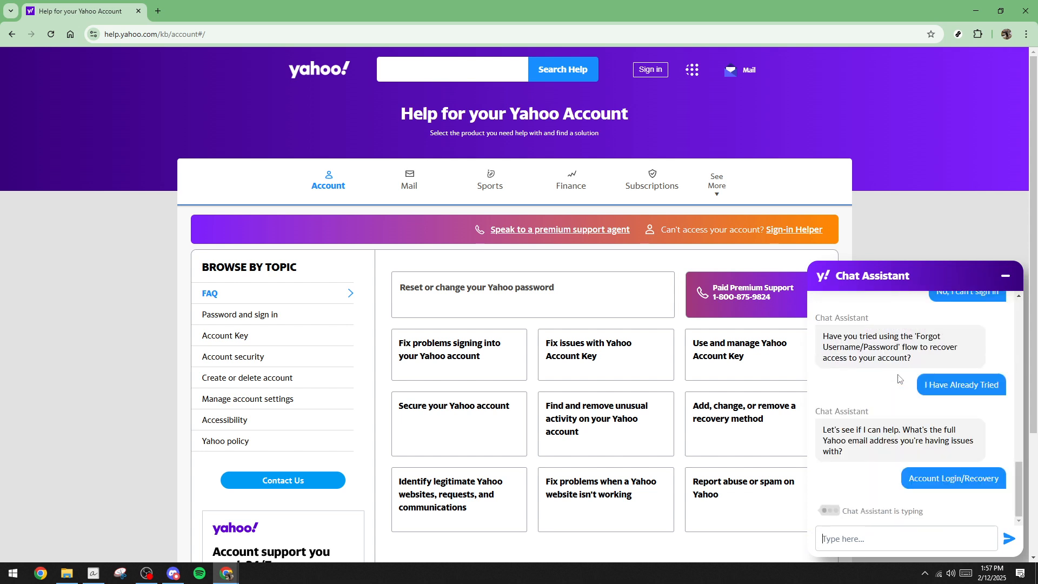
mouse_move(934, 478)
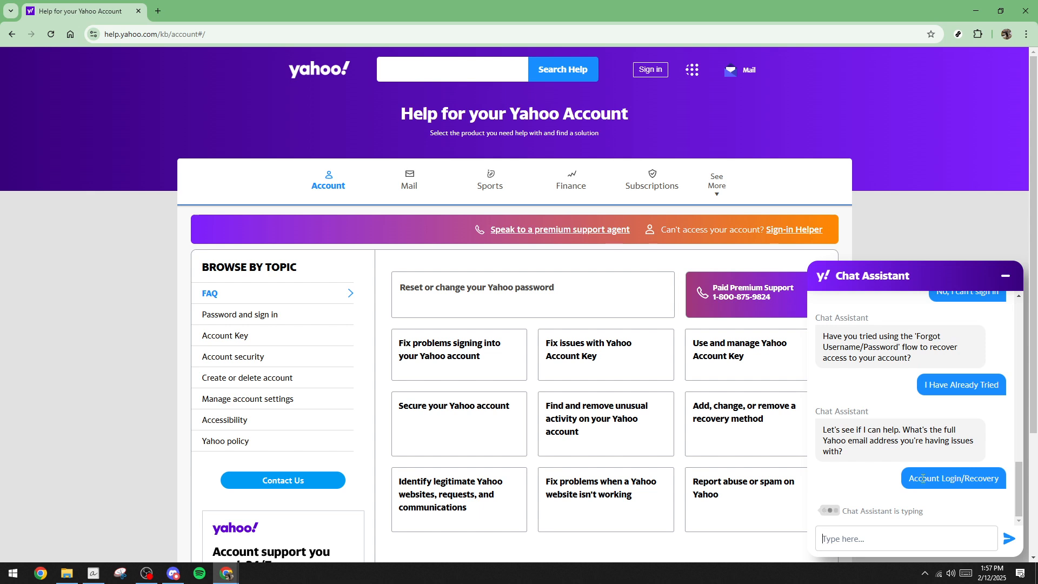
Step: Answer 'No, I can't sign in' and 'I Have Already Tried' to the recovery prompts
left_click(953, 477)
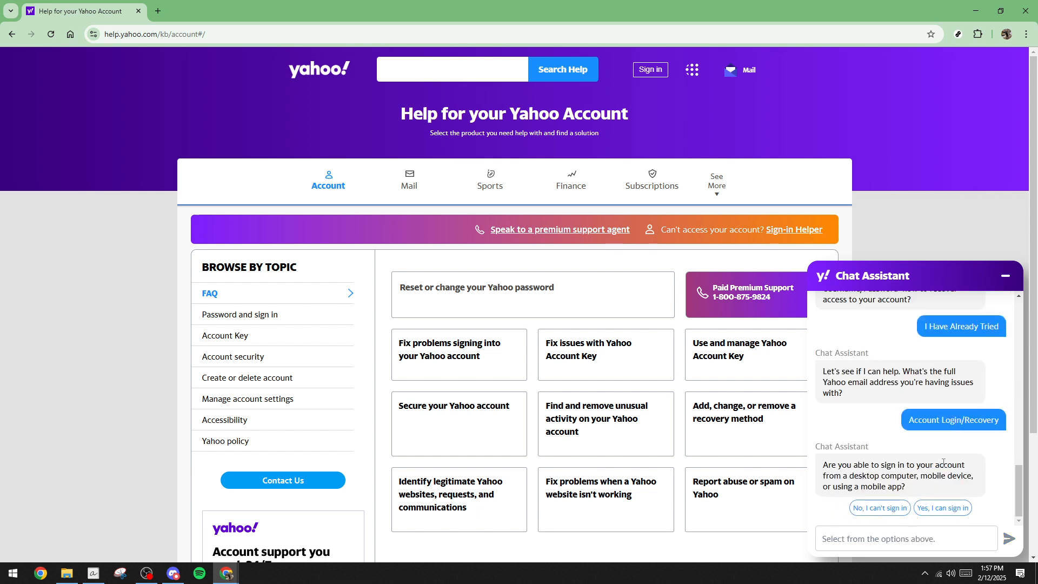
mouse_move(880, 508)
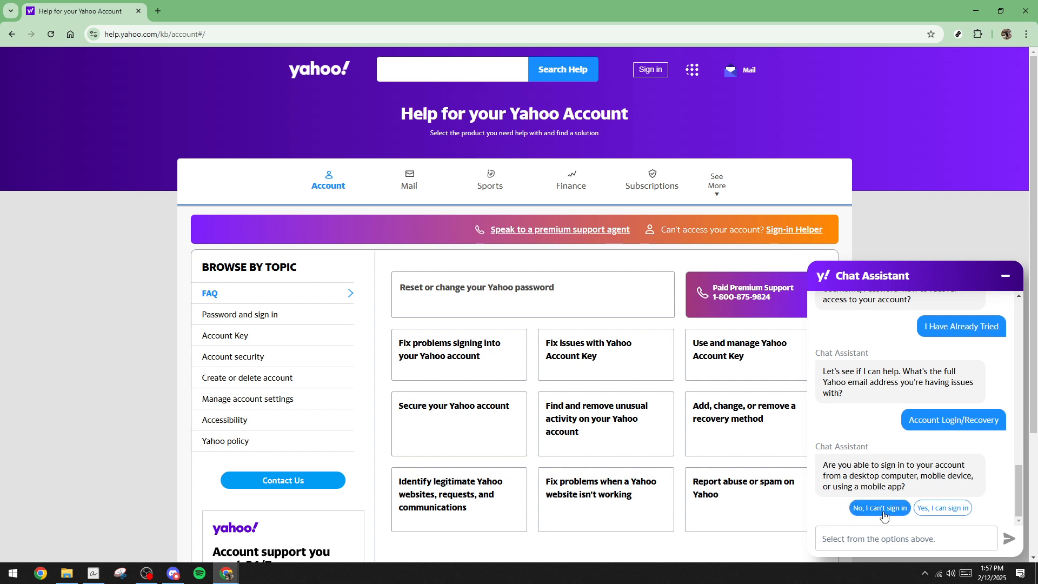
left_click(879, 508)
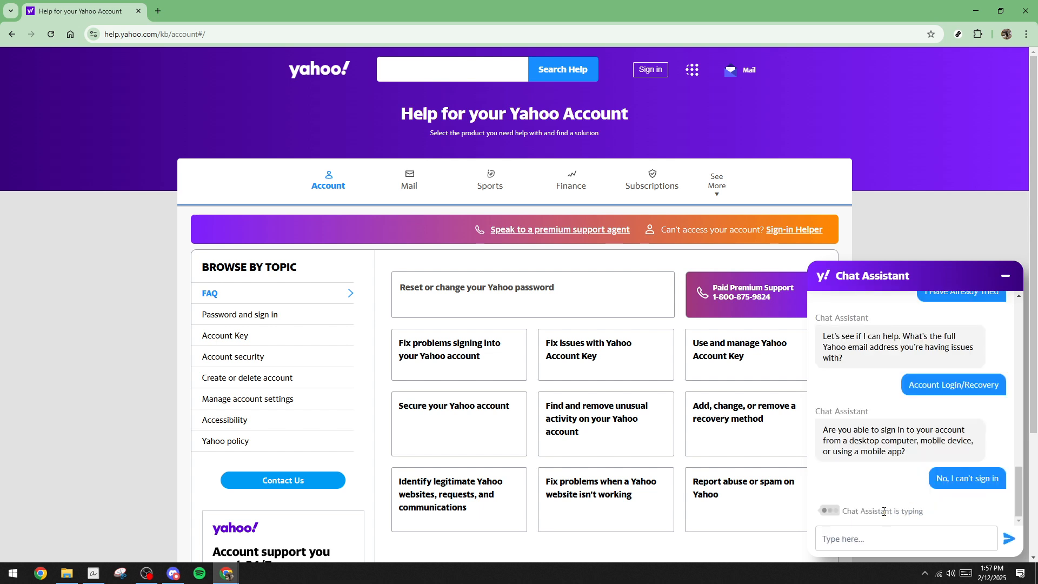
left_click(965, 478)
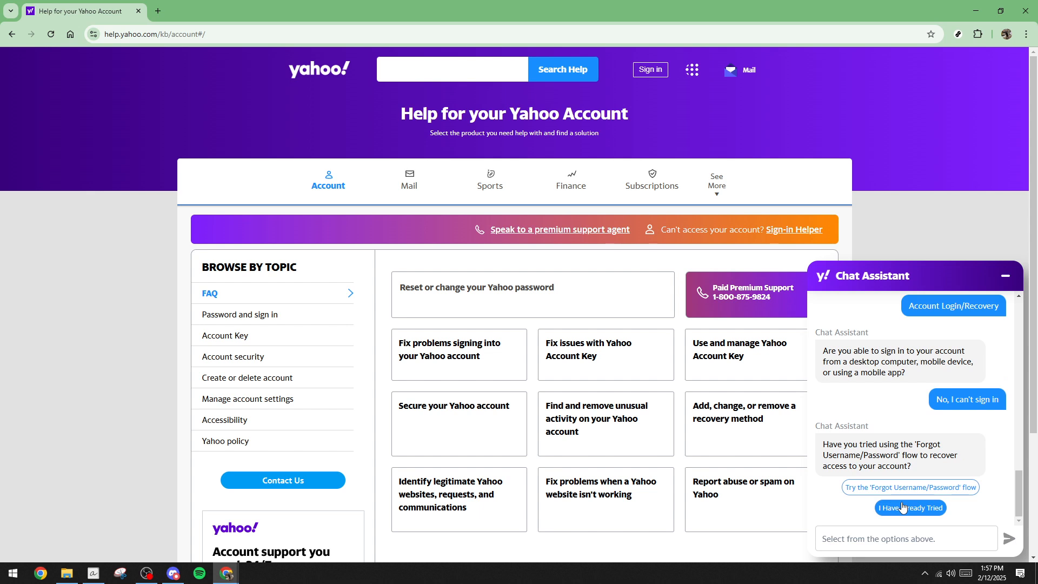
mouse_move(955, 506)
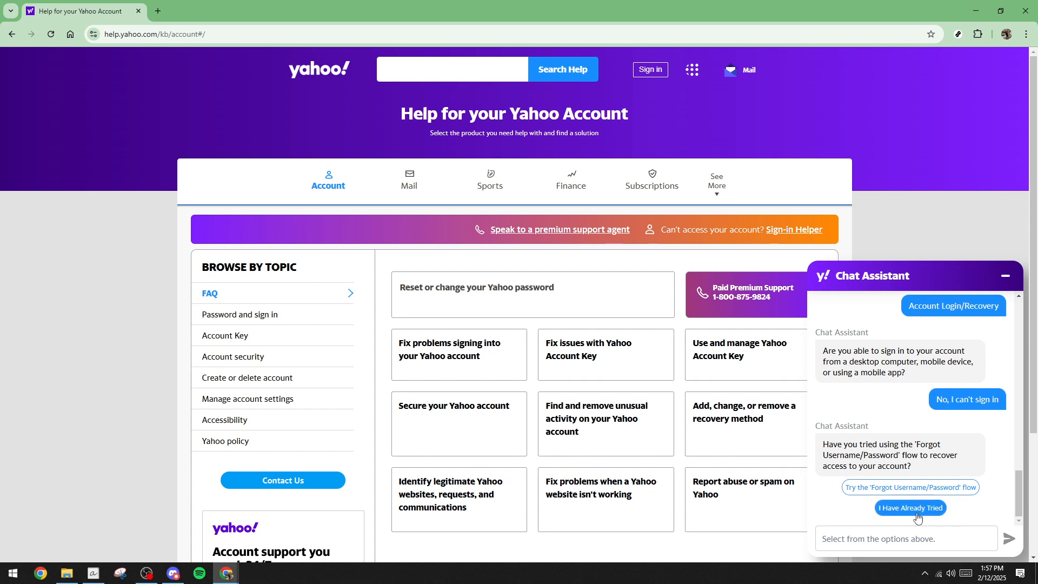
left_click(910, 508)
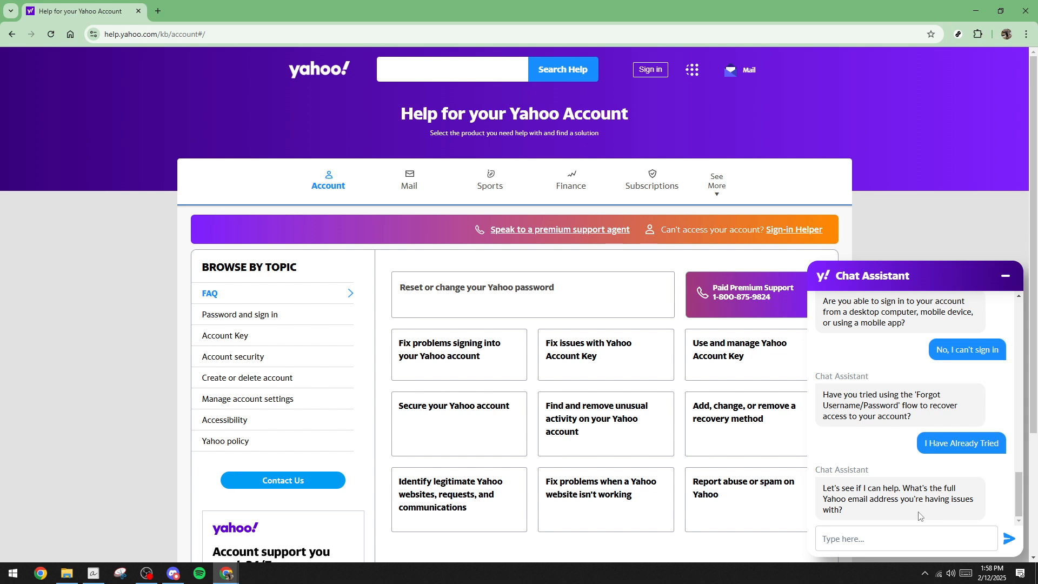
mouse_move(876, 536)
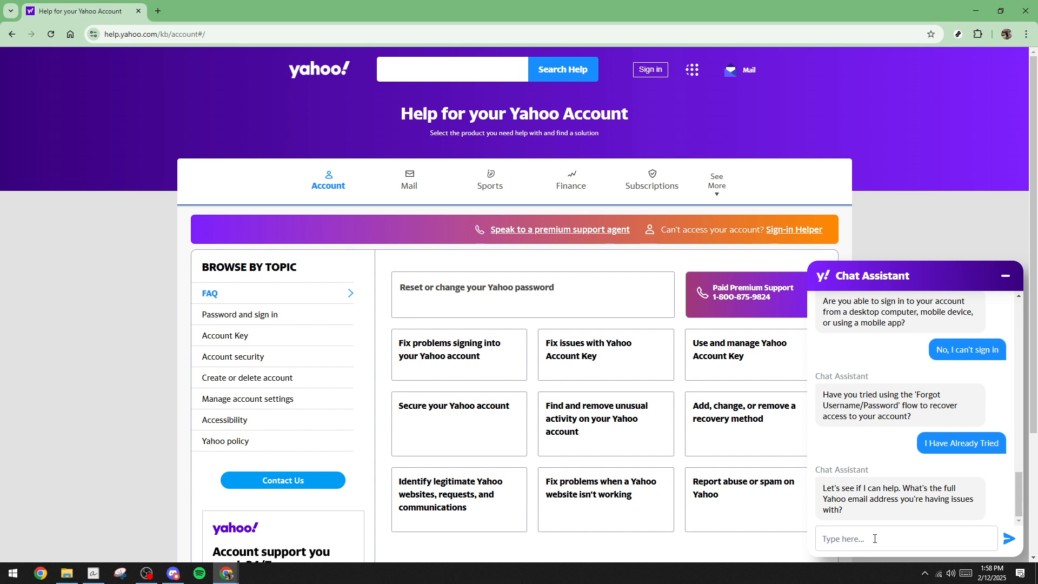
Step: Enter 'email address unable to access my email' into the chat message box without sending
type("email addr")
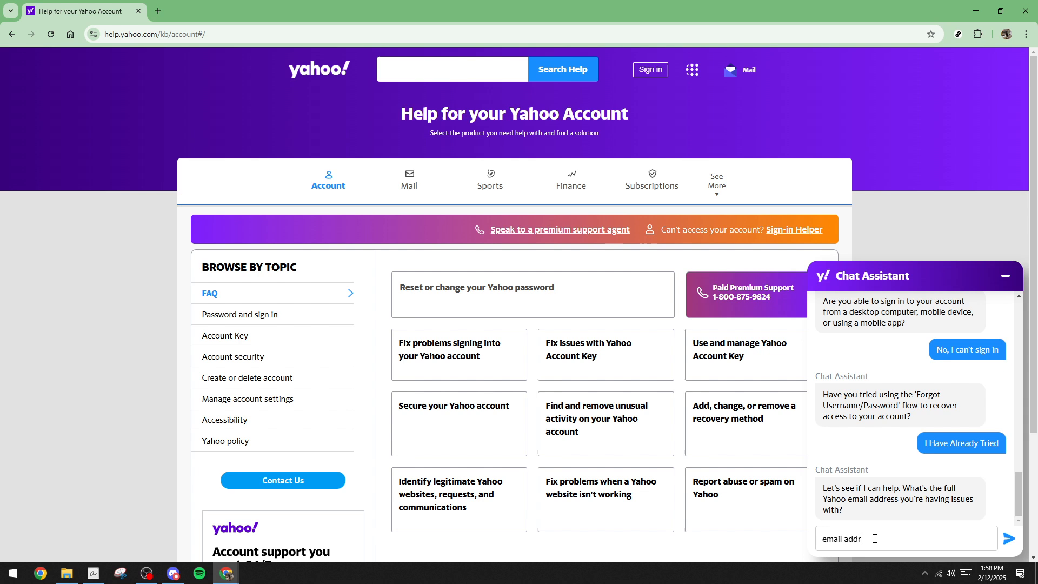
type("ess")
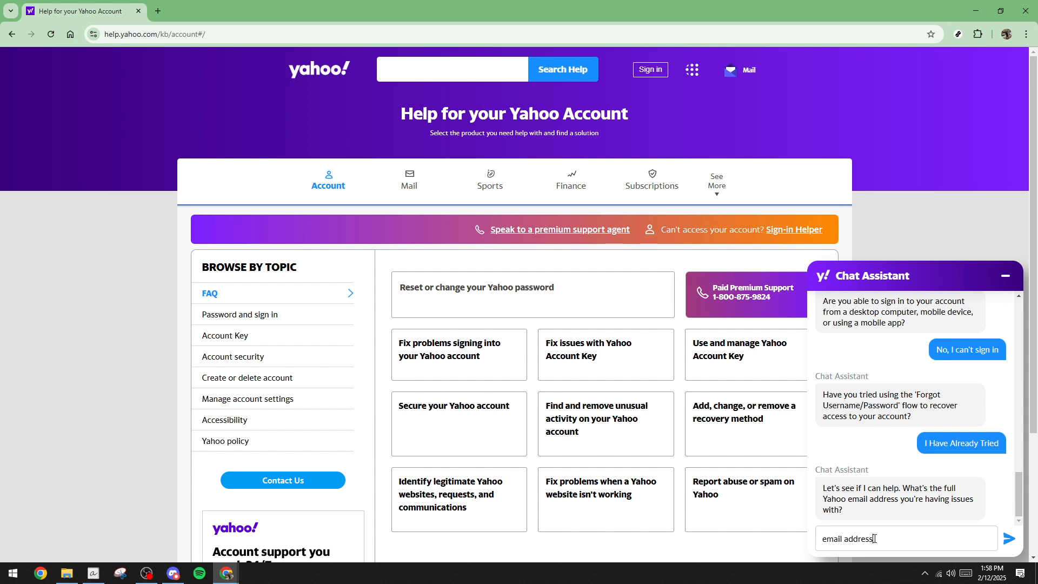
type("unable to")
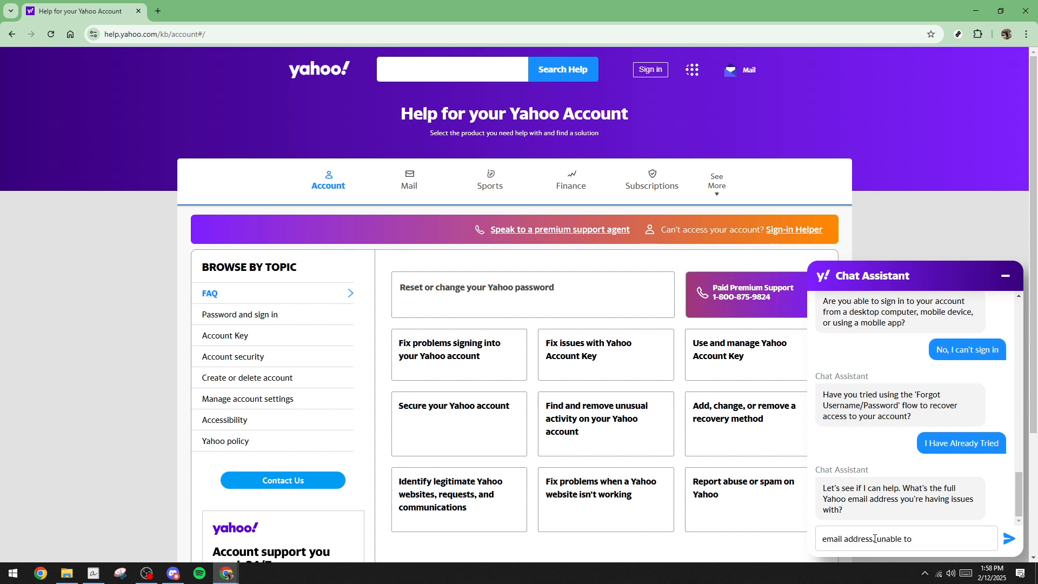
type("access")
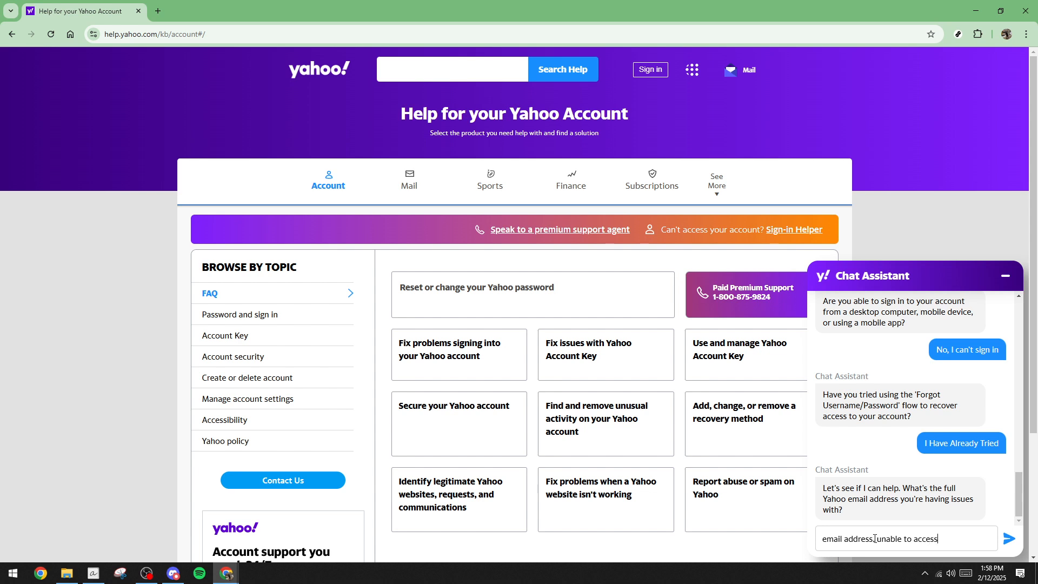
type("my em")
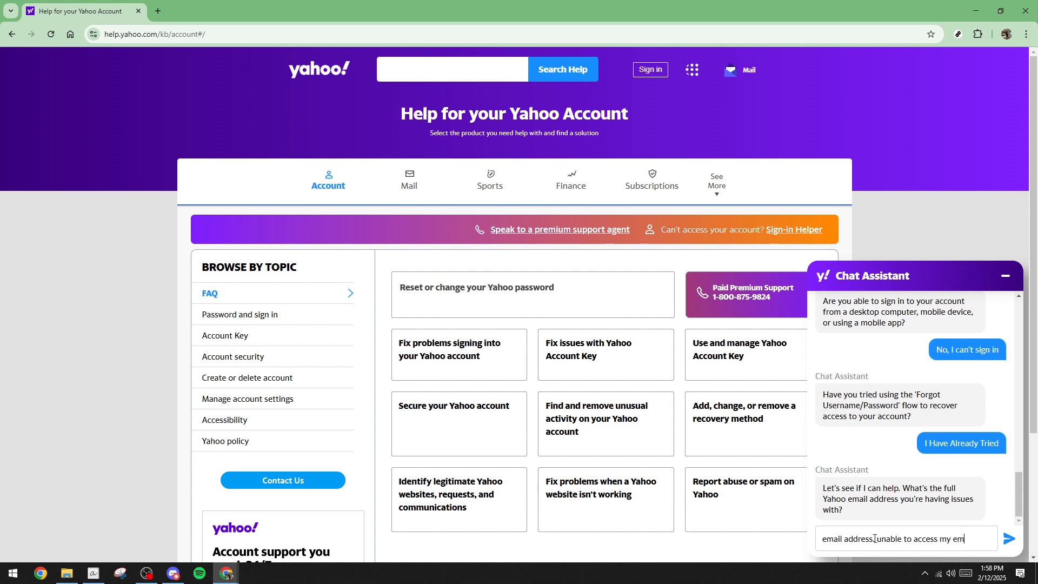
type("l")
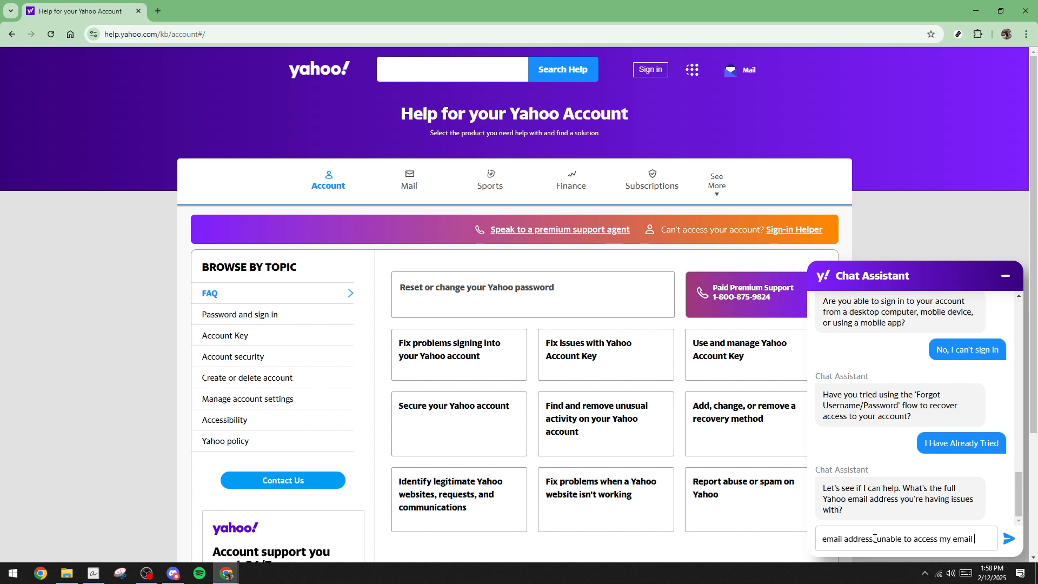